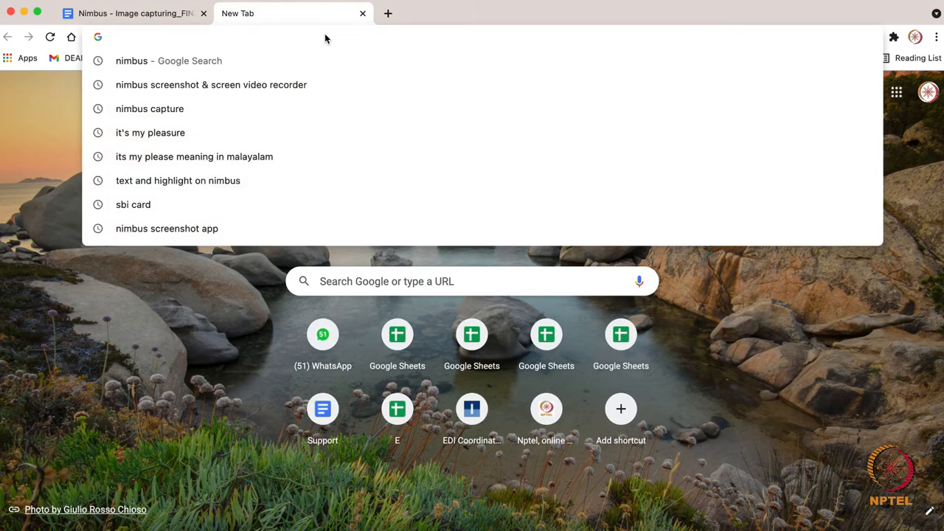
Step: Search for Nimbus Screenshot & Screen Video Recorder and open its Chrome Web Store listing
{"action": "left_click", "coordinate": [211, 84]}
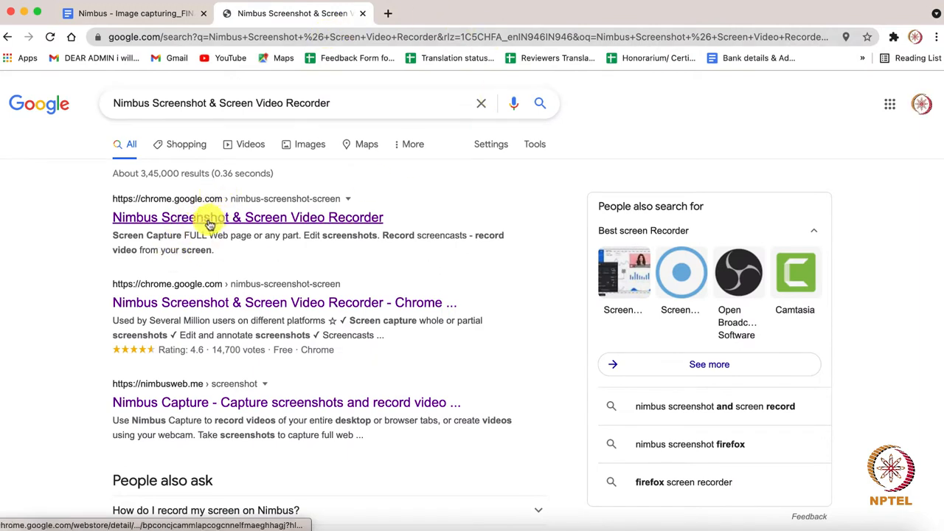
{"action": "left_click", "coordinate": [248, 217]}
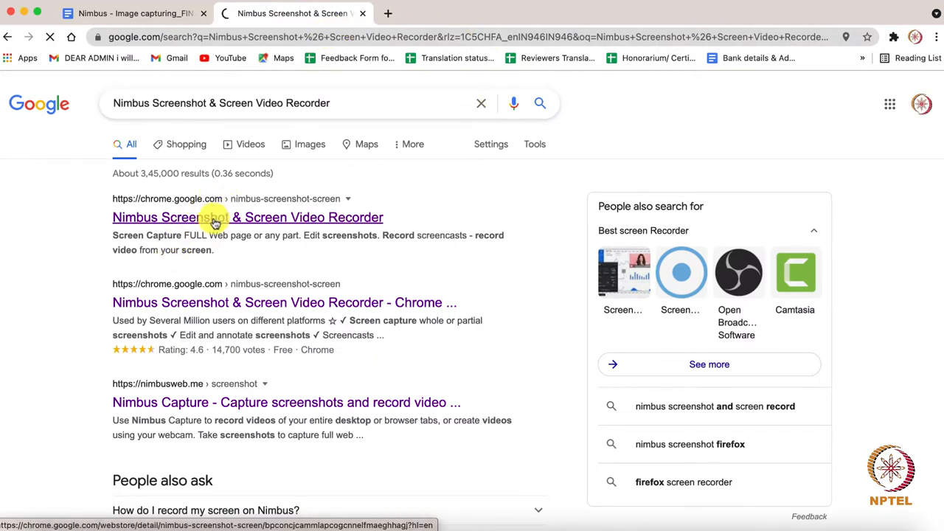
{"action": "left_click", "coordinate": [248, 217]}
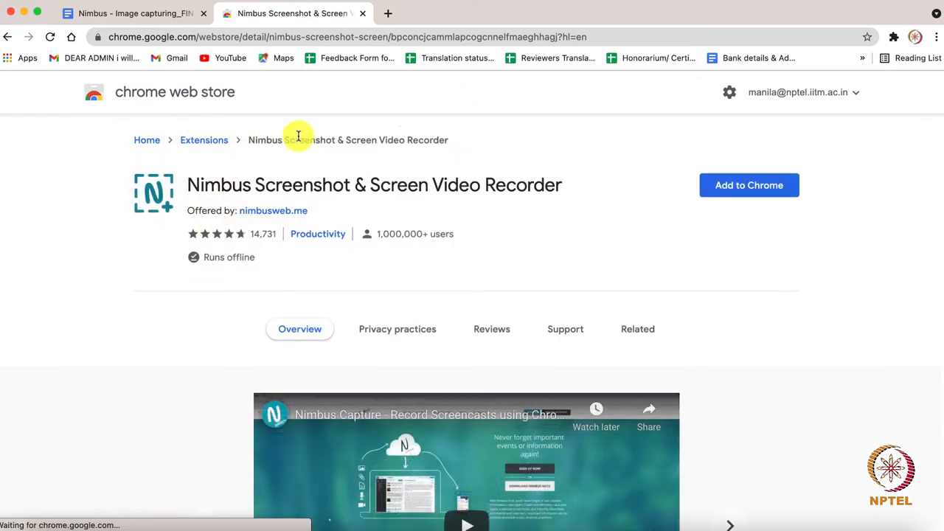
{"action": "mouse_move", "coordinate": [535, 278]}
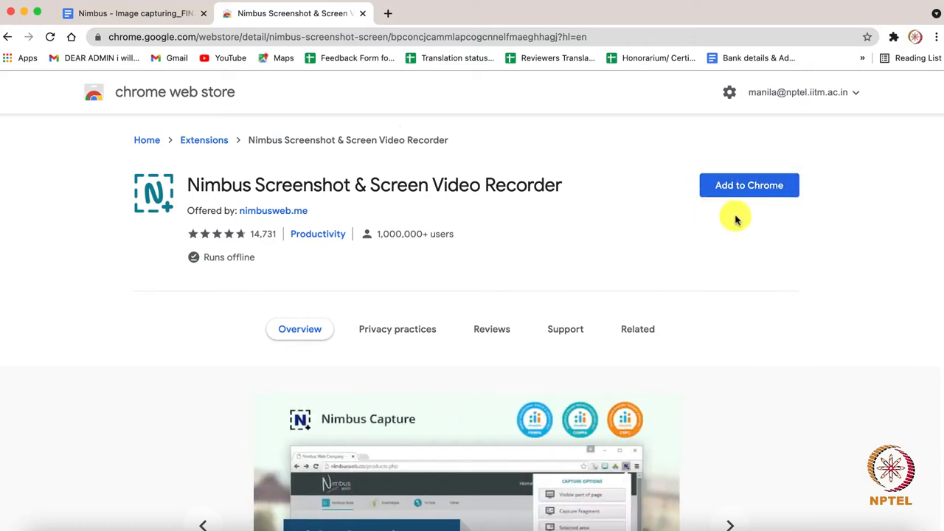
{"action": "mouse_move", "coordinate": [749, 215]}
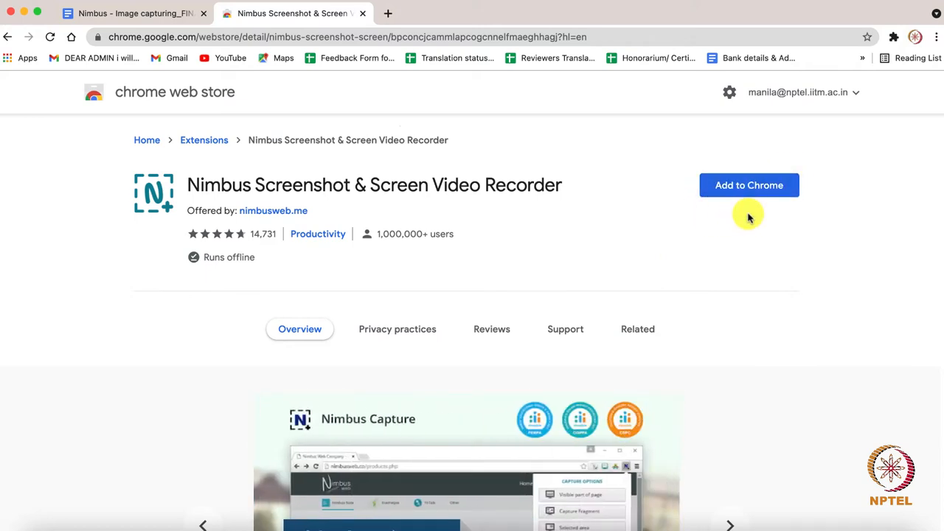
Step: Add the Nimbus extension to Chrome with its permissions, then return to the Google results
{"action": "left_click", "coordinate": [750, 186]}
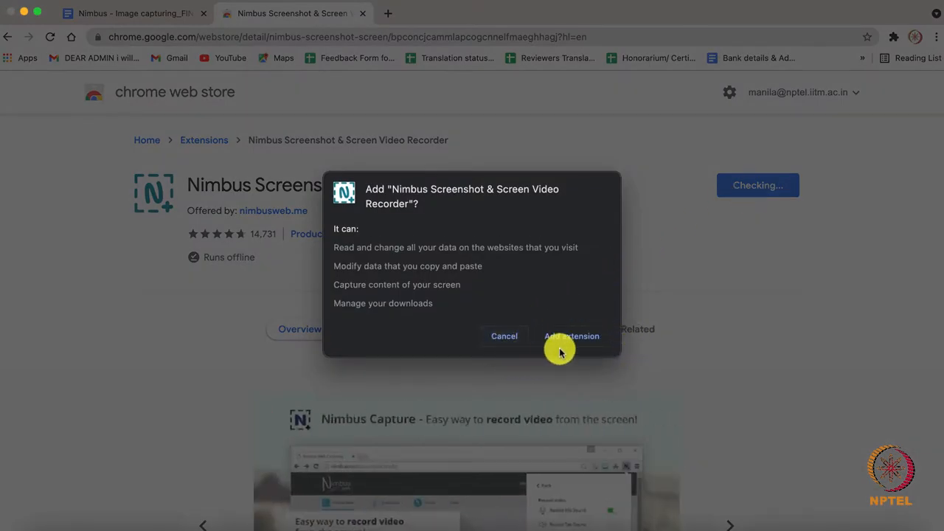
{"action": "left_click", "coordinate": [572, 336]}
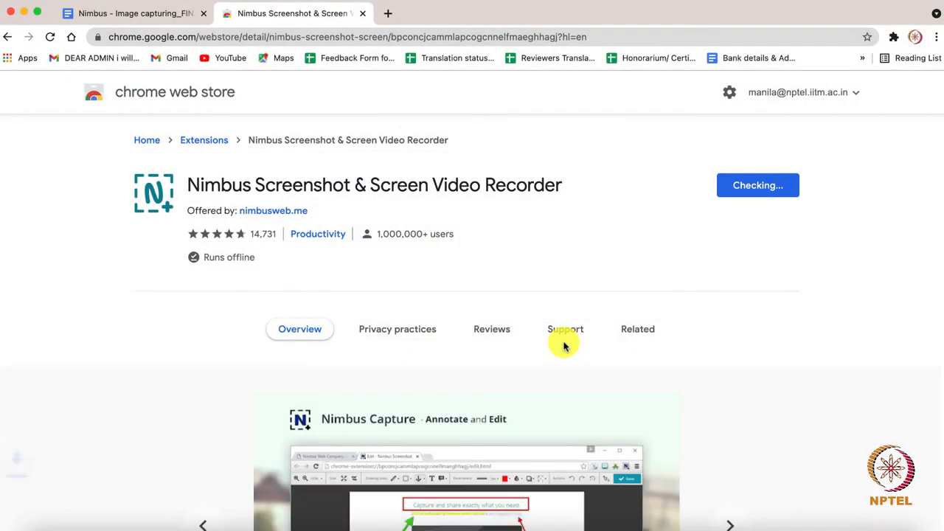
{"action": "left_click", "coordinate": [758, 186]}
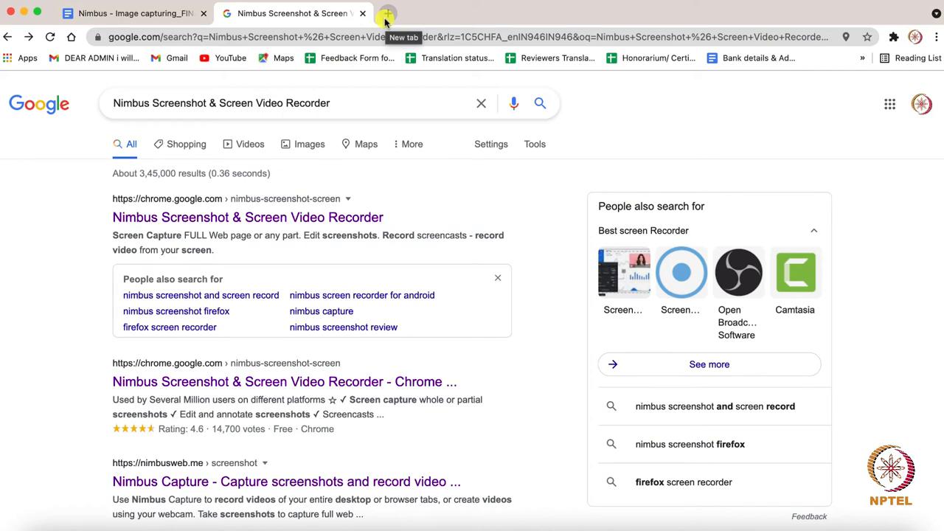
Step: In a new tab, pin Nimbus from the installed extensions list for quick access
{"action": "left_click", "coordinate": [387, 14]}
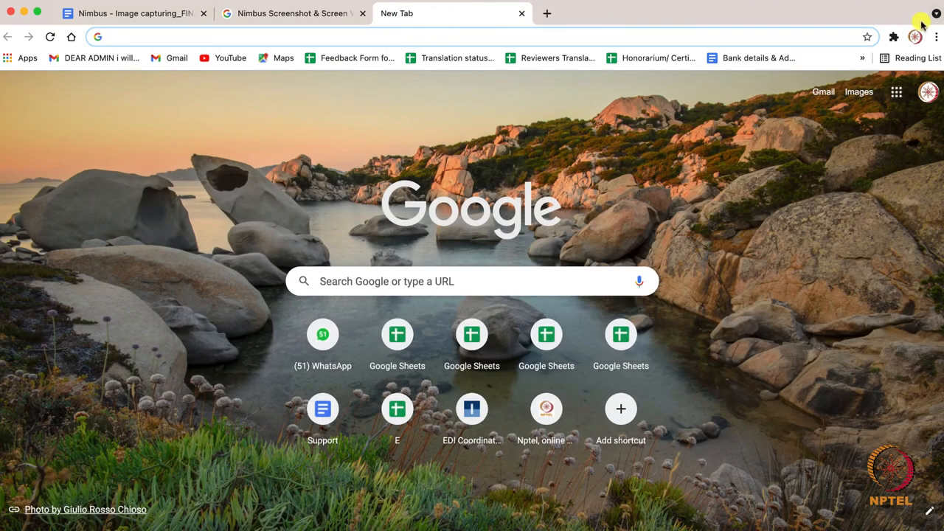
{"action": "mouse_move", "coordinate": [893, 37]}
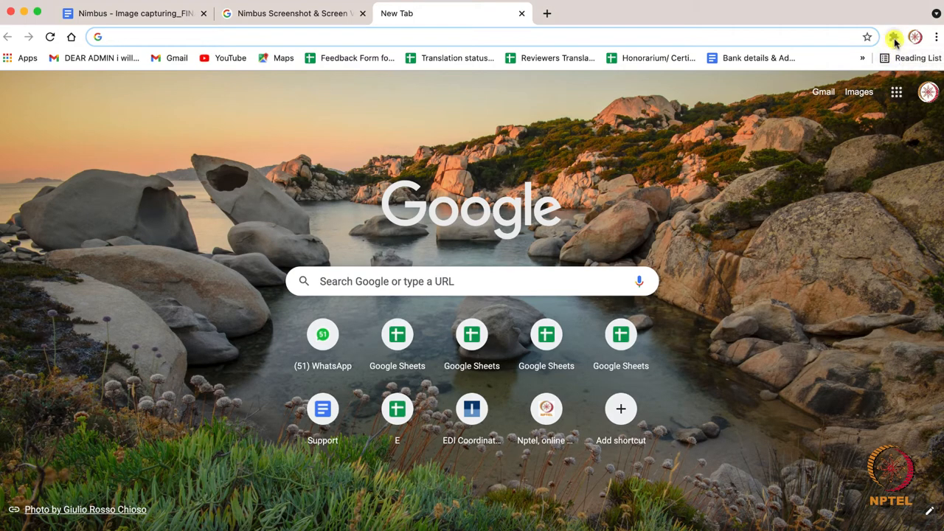
{"action": "left_click", "coordinate": [893, 37]}
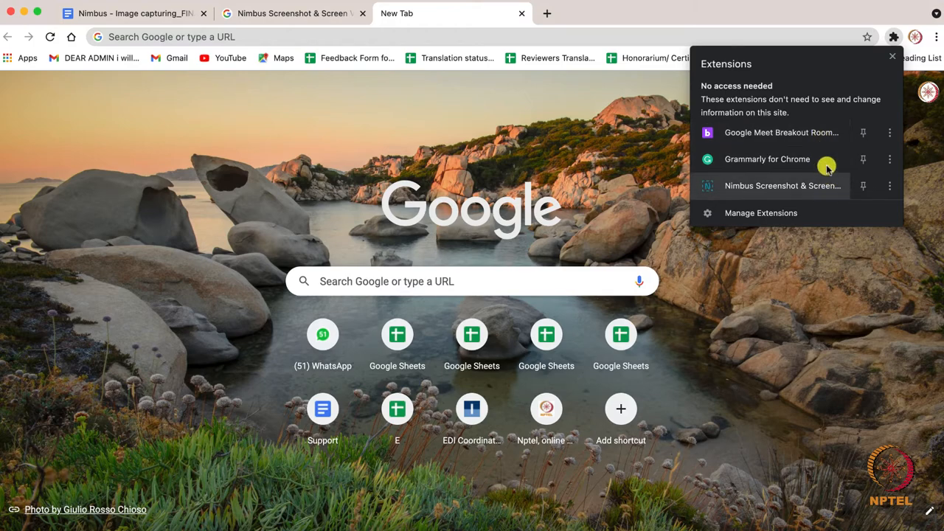
{"action": "mouse_move", "coordinate": [752, 186]}
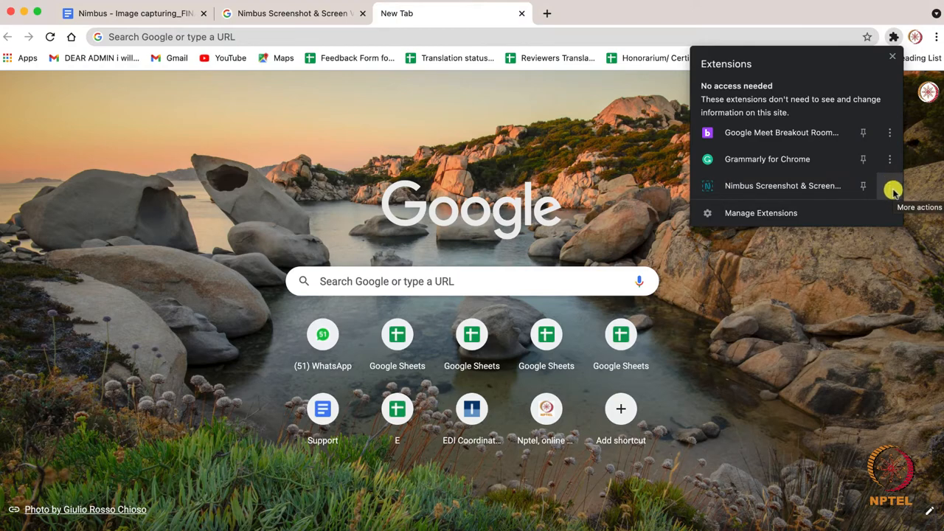
{"action": "mouse_move", "coordinate": [863, 186]}
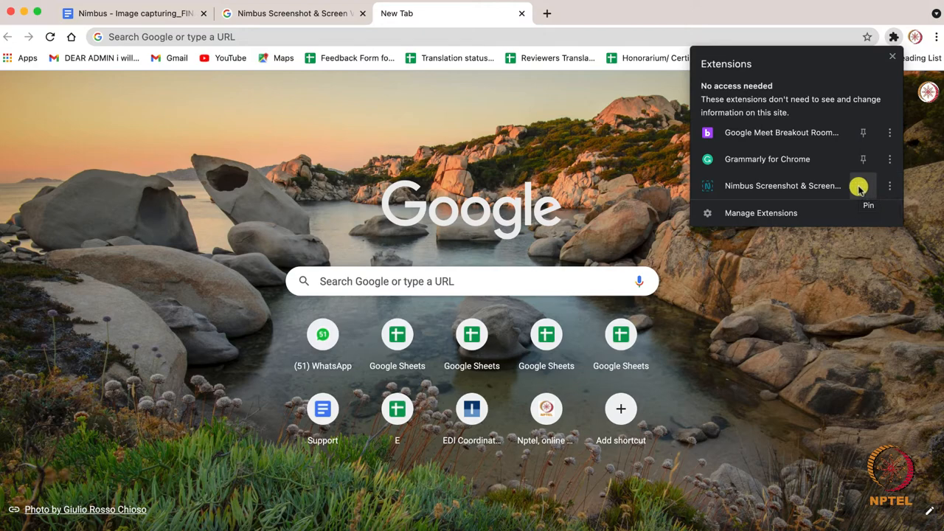
{"action": "left_click", "coordinate": [863, 186]}
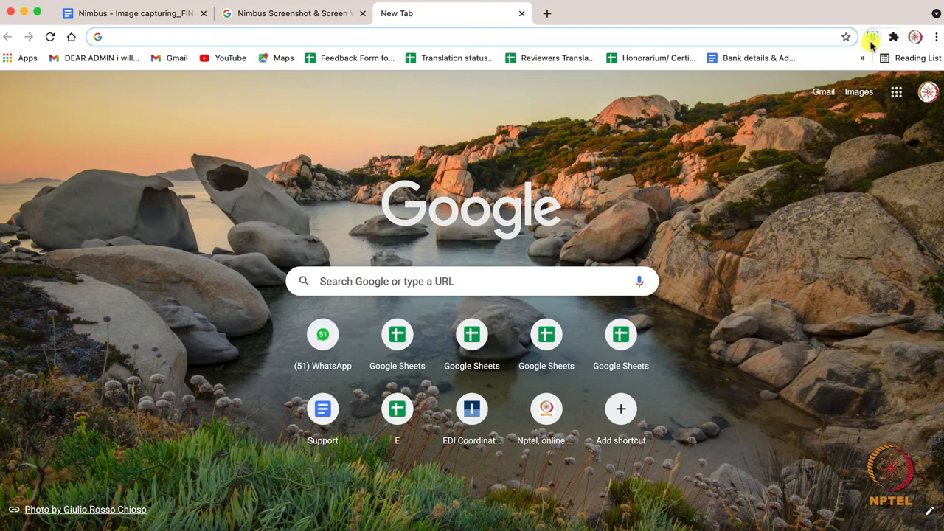
{"action": "mouse_move", "coordinate": [873, 37]}
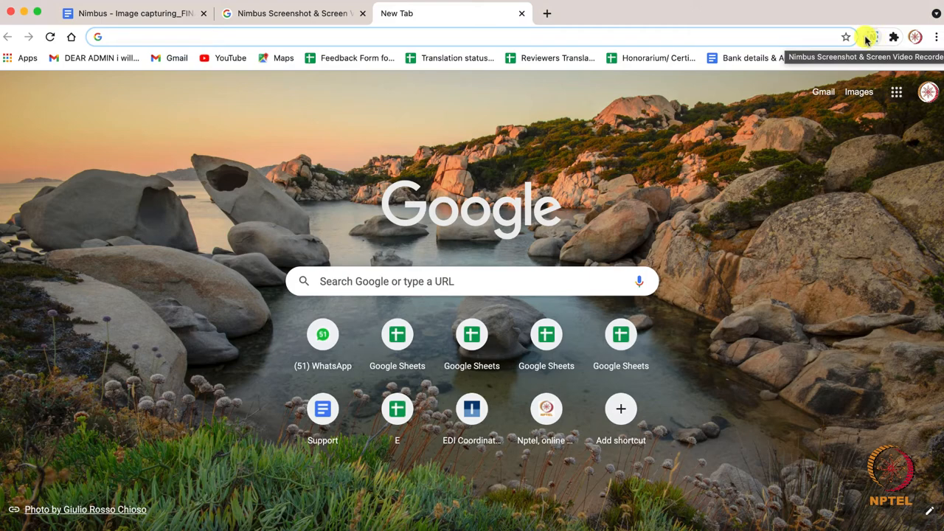
Step: Capture the Google results tab with Nimbus so it opens in the Nimbus editor
{"action": "left_click", "coordinate": [292, 13]}
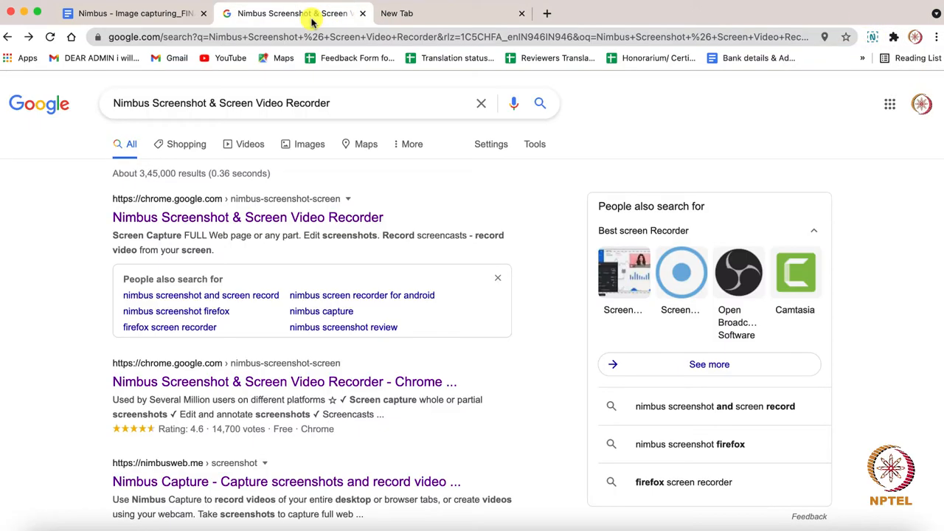
{"action": "mouse_move", "coordinate": [867, 83]}
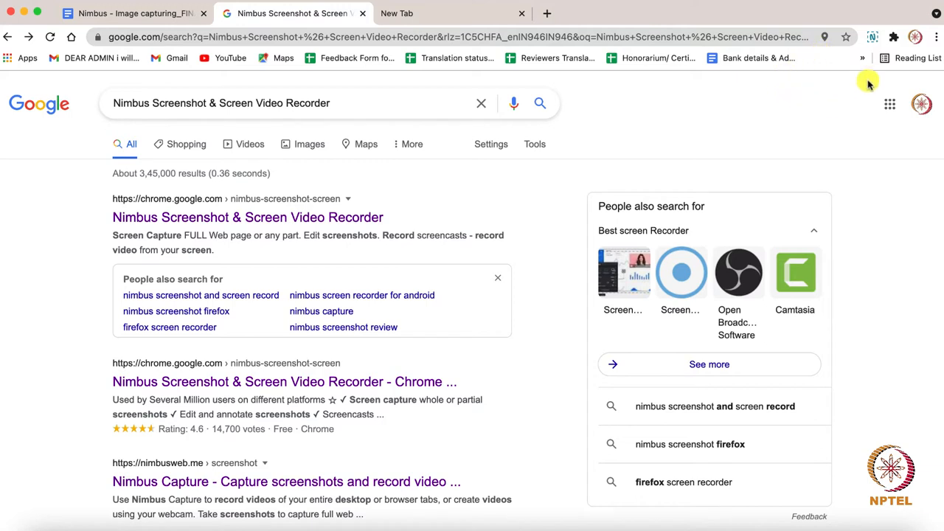
{"action": "mouse_move", "coordinate": [873, 37]}
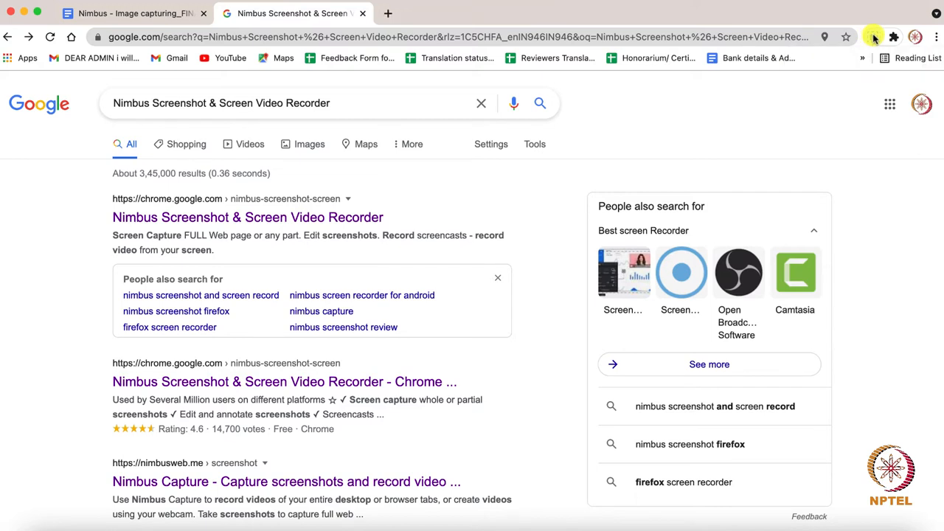
{"action": "mouse_move", "coordinate": [873, 37]}
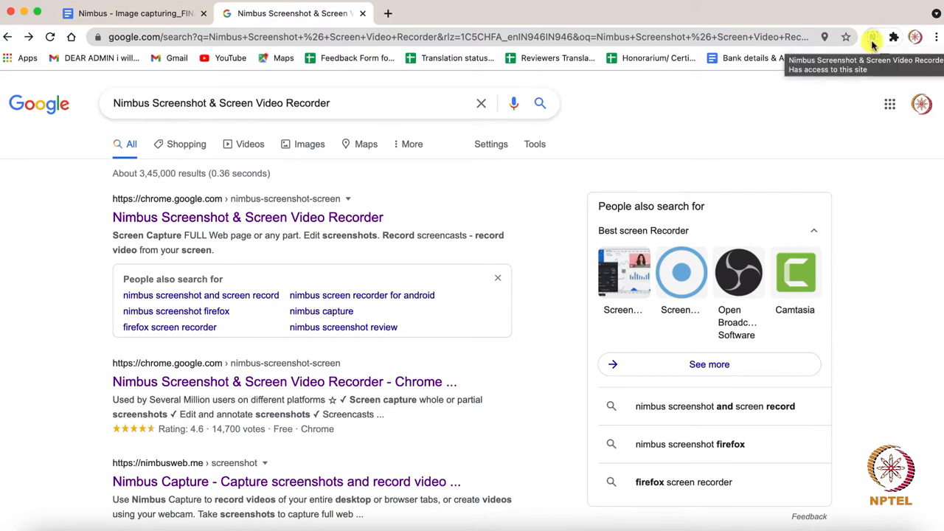
{"action": "left_click", "coordinate": [873, 37]}
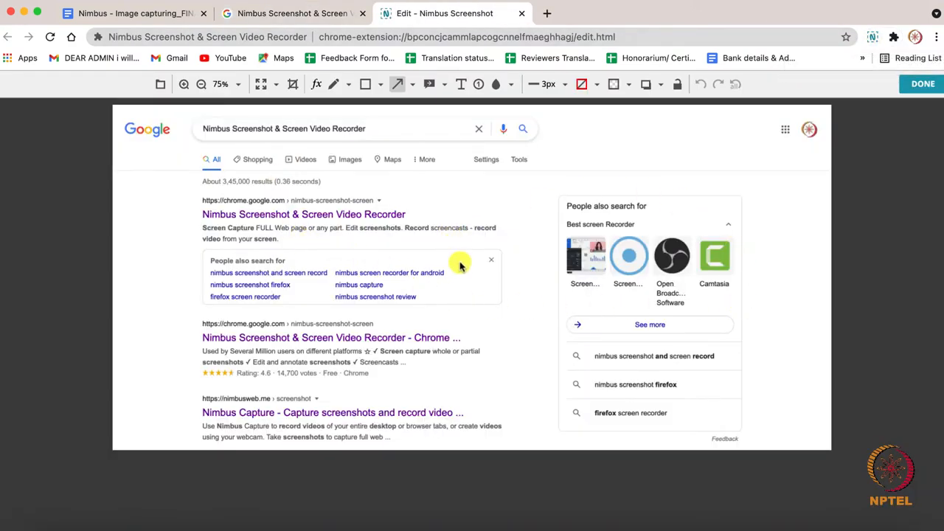
{"action": "mouse_move", "coordinate": [855, 87]}
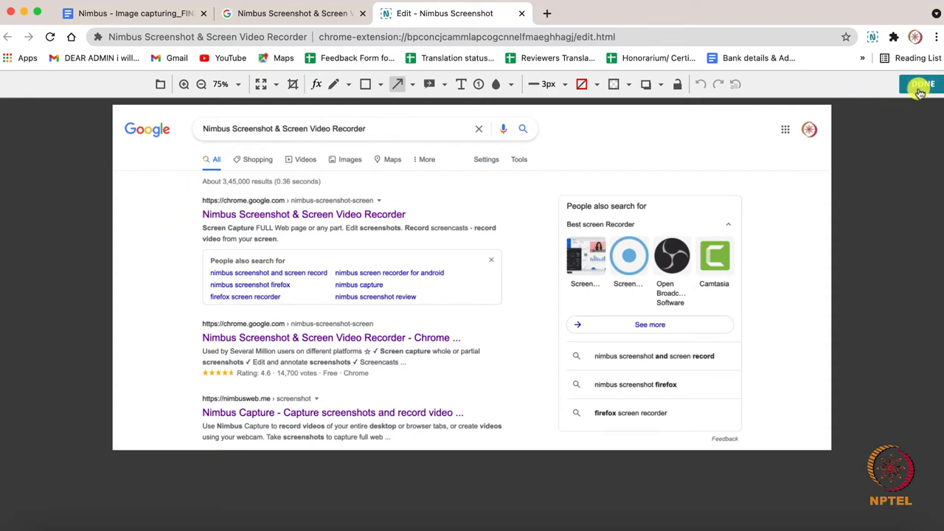
Step: Zoom the capture in and back to 75%, then show the shape tool choices
{"action": "left_click", "coordinate": [922, 83]}
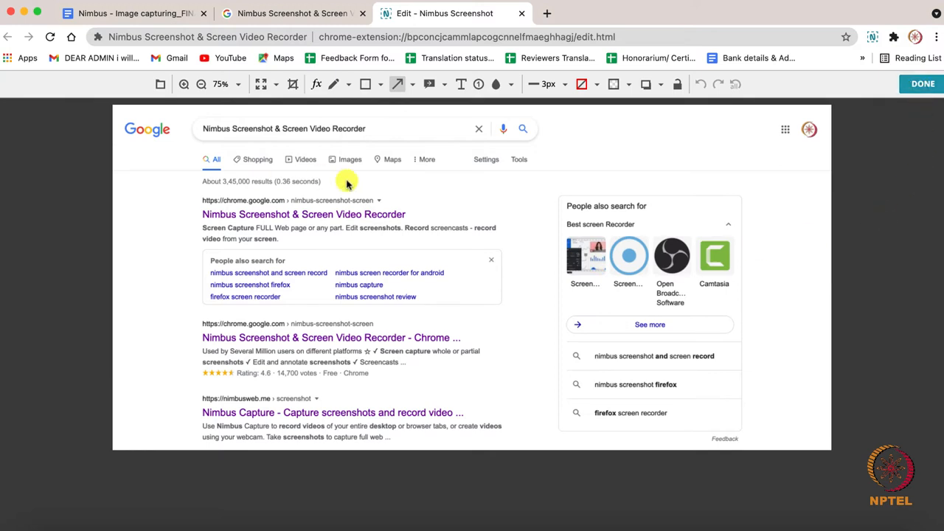
{"action": "mouse_move", "coordinate": [145, 92]}
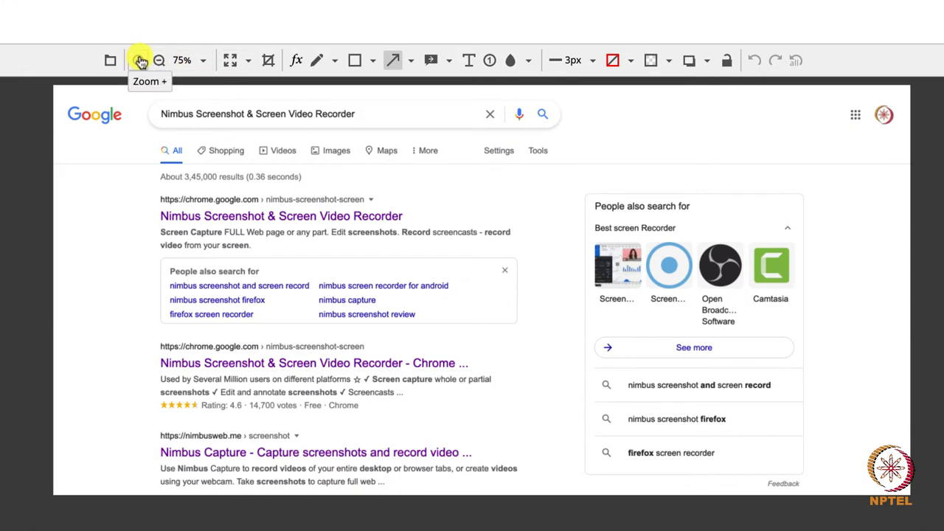
{"action": "mouse_move", "coordinate": [160, 61]}
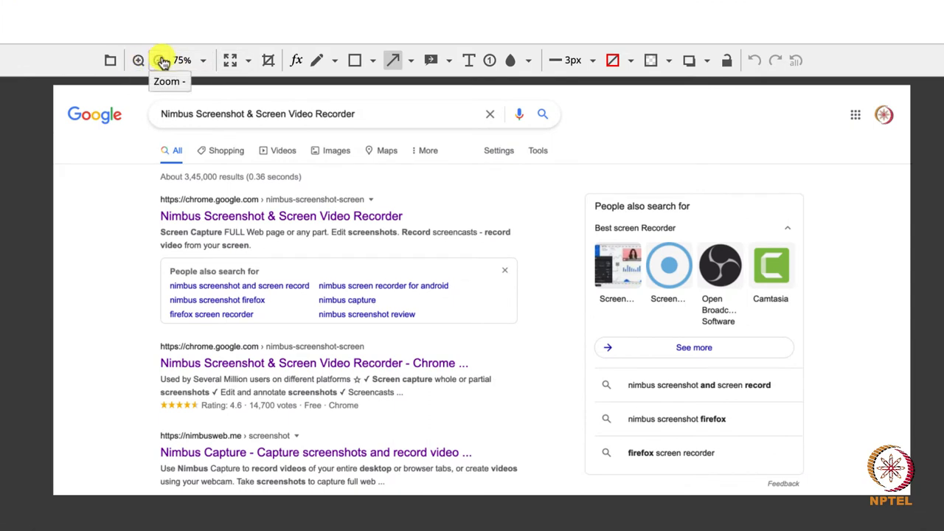
{"action": "mouse_move", "coordinate": [138, 61]}
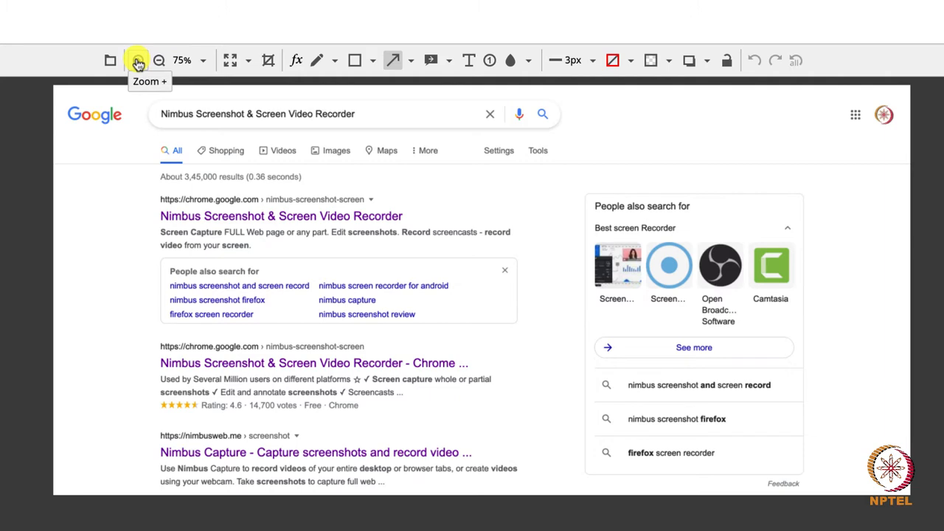
{"action": "left_click", "coordinate": [137, 61]}
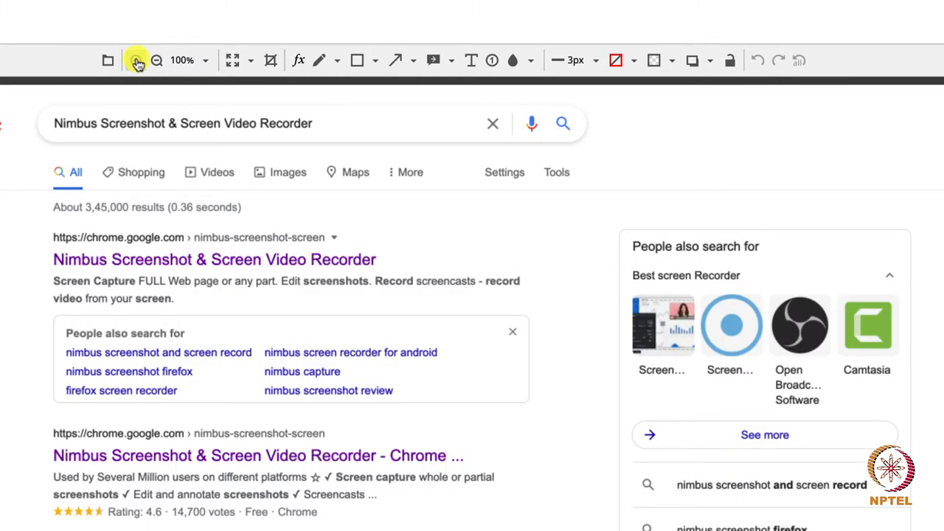
{"action": "left_click", "coordinate": [139, 60]}
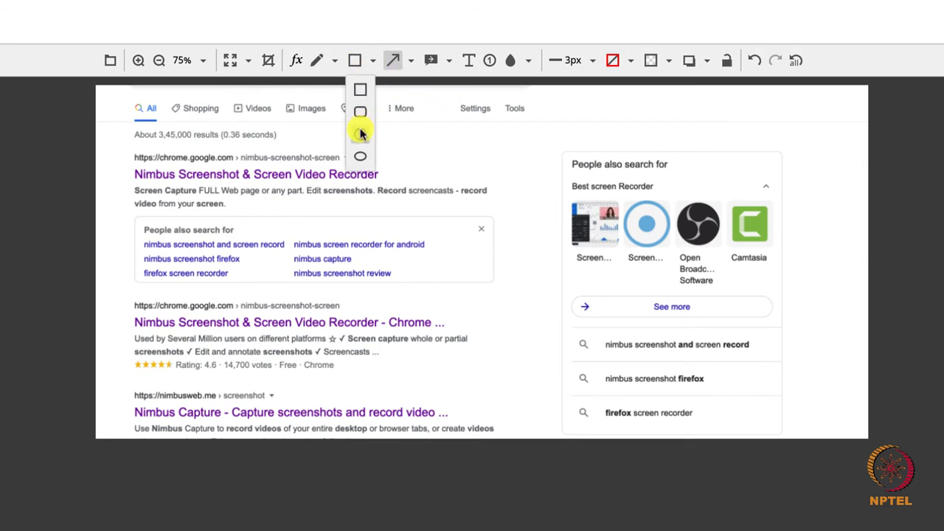
Step: Draw a red circle, a scribble by the first result and a line under the second
{"action": "left_click", "coordinate": [360, 157]}
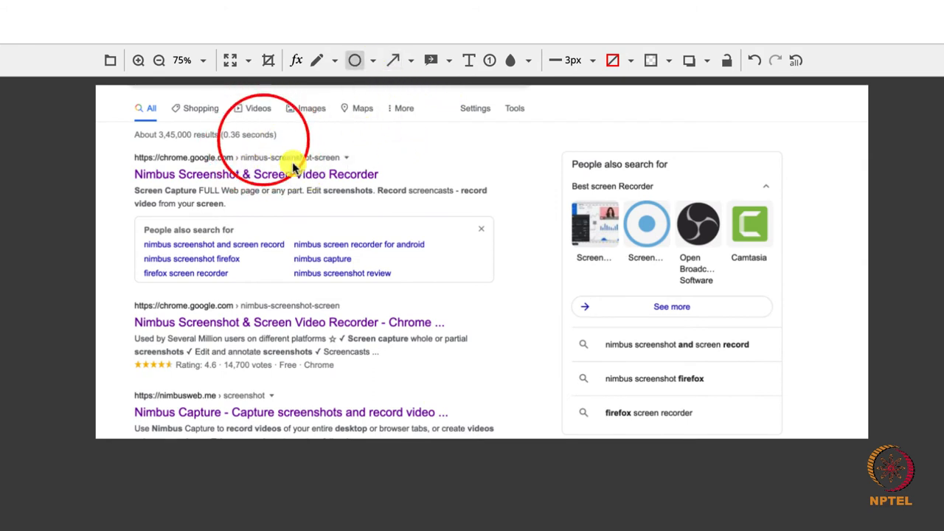
{"action": "left_click", "coordinate": [369, 59]}
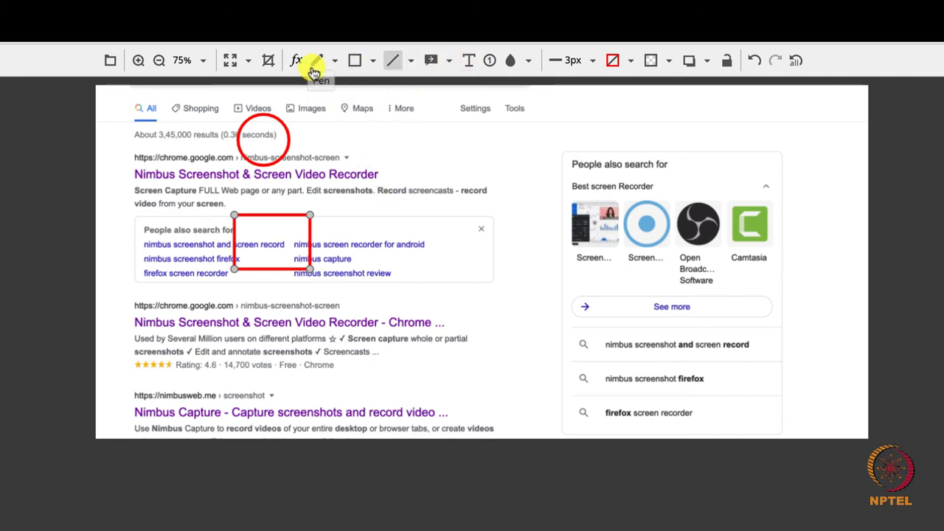
{"action": "left_click_drag", "start_coordinate": [356, 162], "coordinate": [449, 180]}
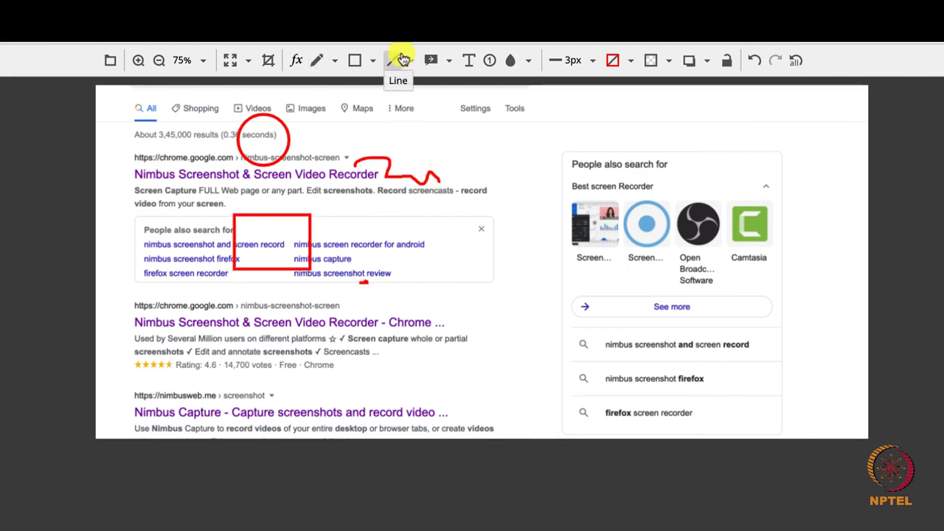
{"action": "left_click_drag", "start_coordinate": [390, 338], "coordinate": [515, 338]}
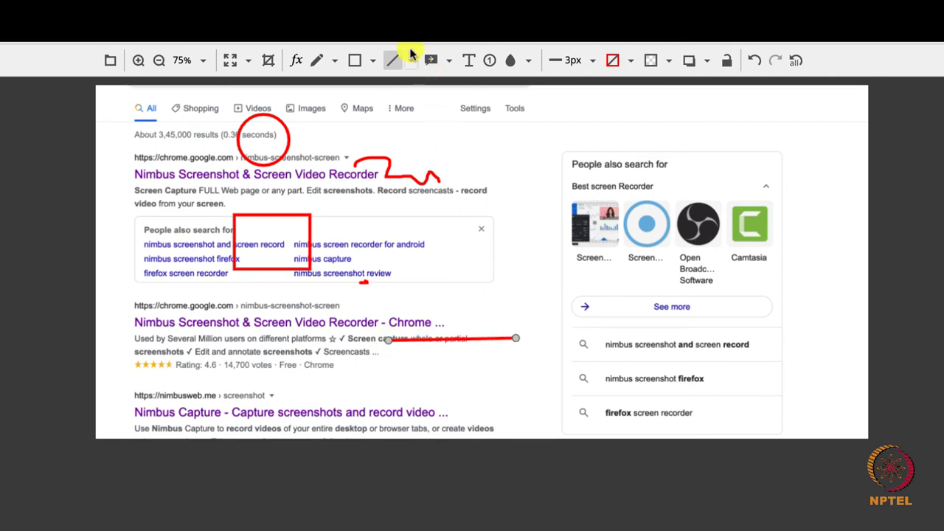
Step: Add an arrow and a text label reading 'digital' to the capture
{"action": "left_click", "coordinate": [392, 59]}
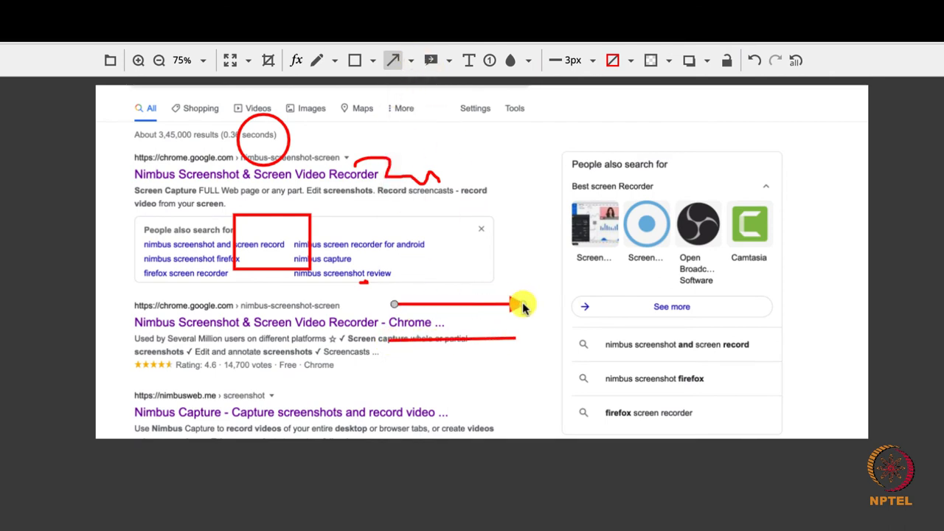
{"action": "left_click", "coordinate": [469, 59]}
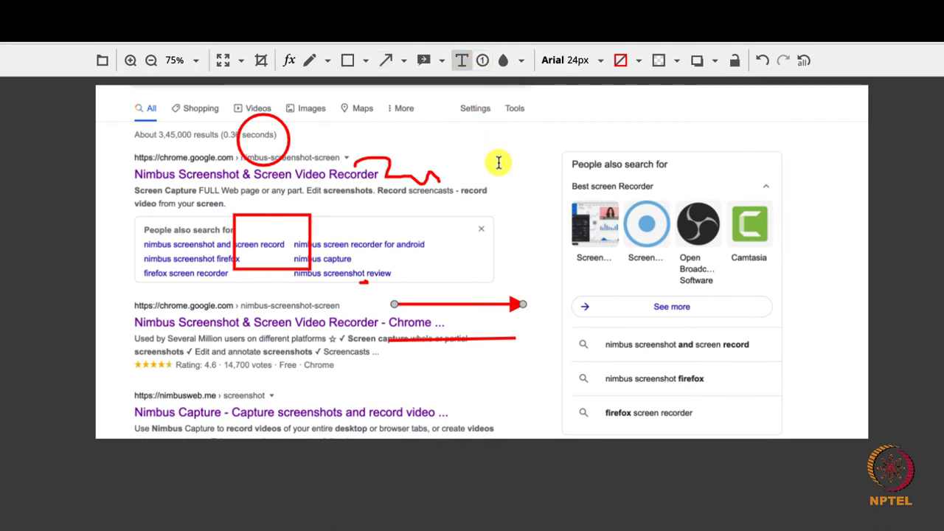
{"action": "type", "text": "digital"}
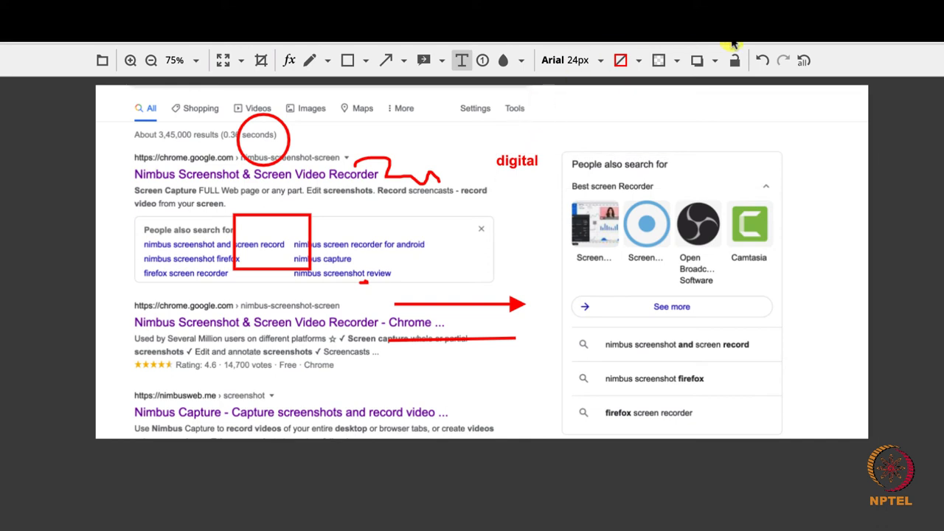
{"action": "left_click", "coordinate": [761, 60]}
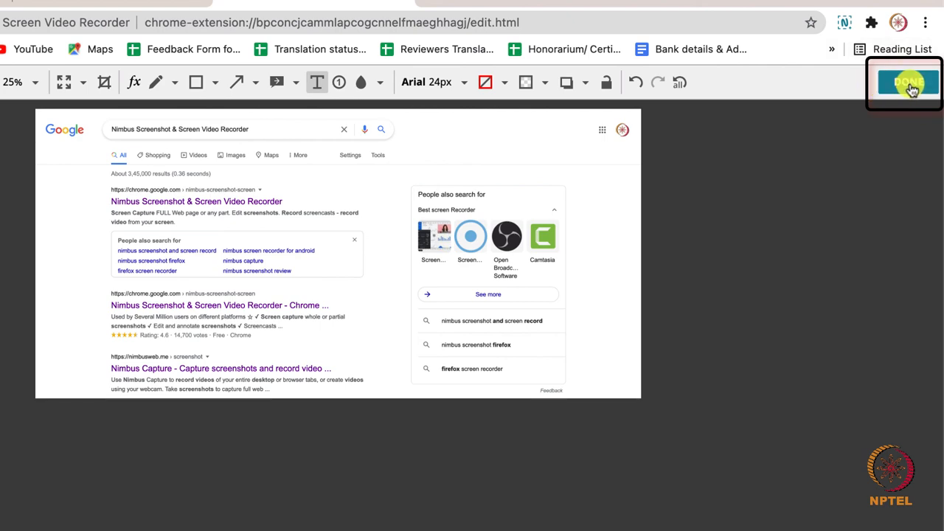
Step: Save the capture as manila.png in Downloads and open the downloaded file in Preview
{"action": "left_click", "coordinate": [906, 81]}
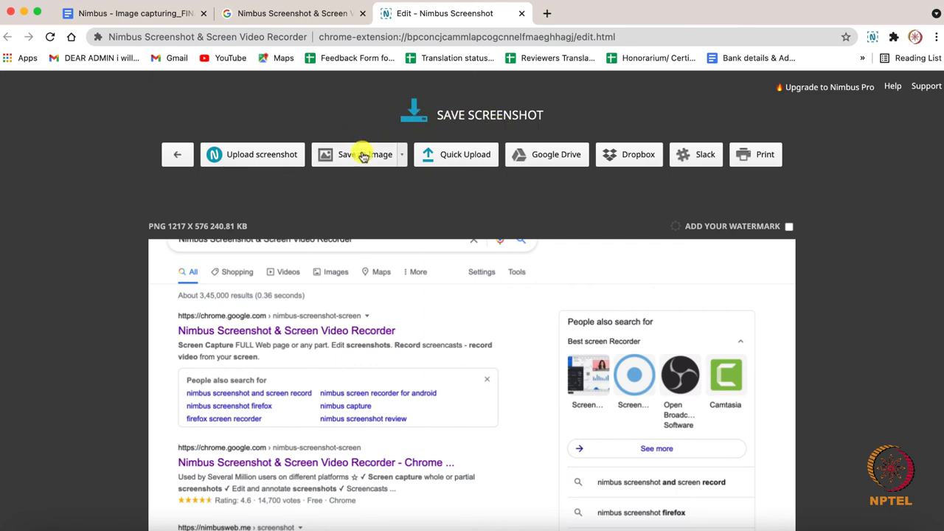
{"action": "mouse_move", "coordinate": [545, 155]}
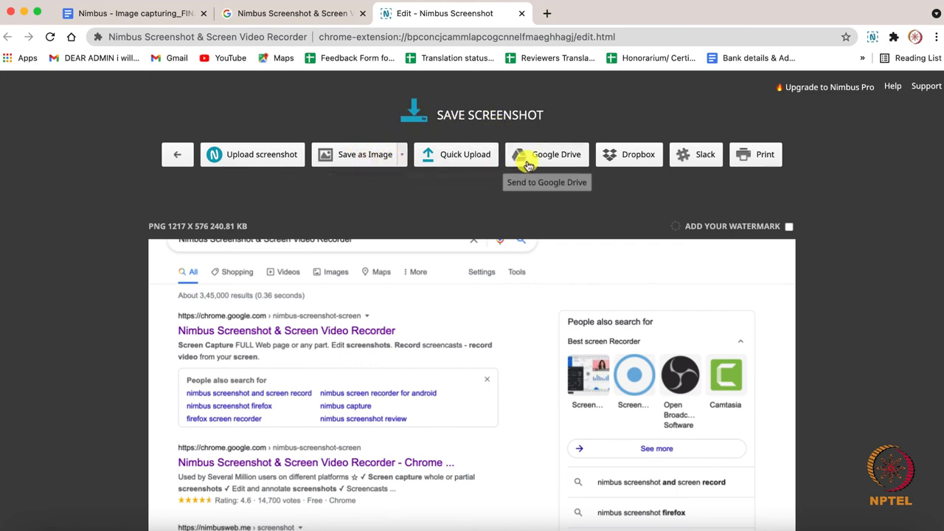
{"action": "mouse_move", "coordinate": [366, 155]}
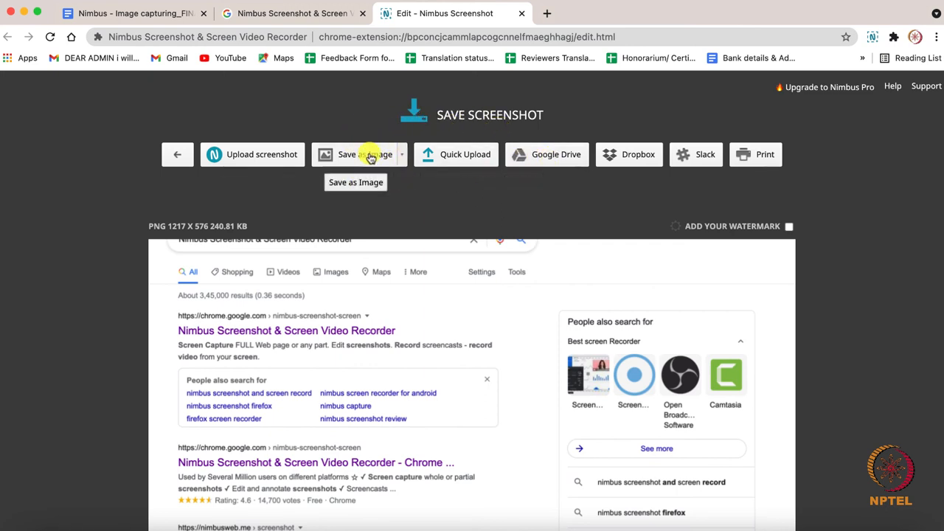
{"action": "left_click", "coordinate": [355, 155]}
{"action": "type", "text": "manila.png"}
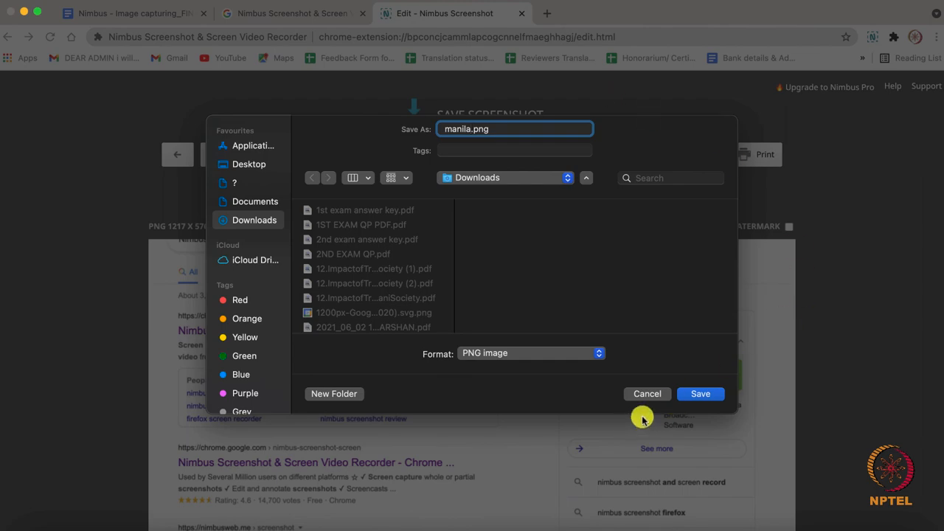
{"action": "left_click", "coordinate": [699, 393]}
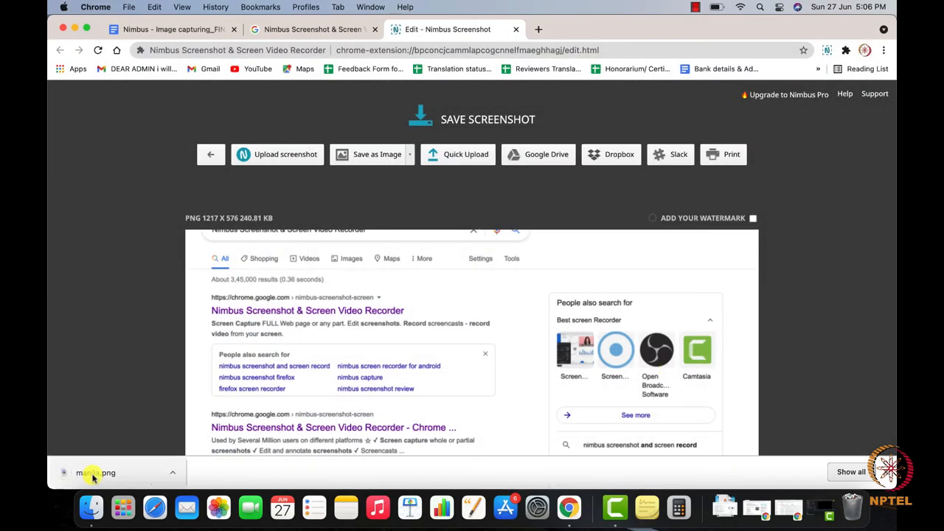
{"action": "left_click", "coordinate": [95, 472]}
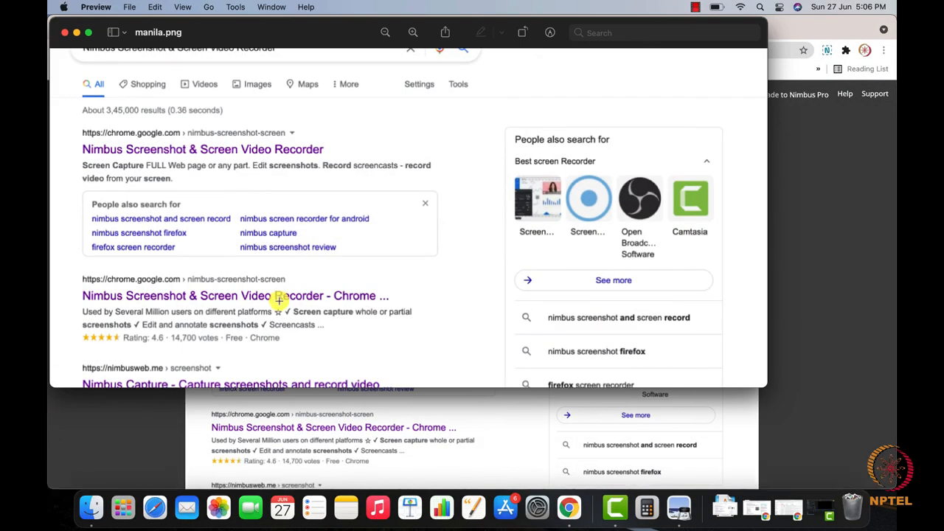